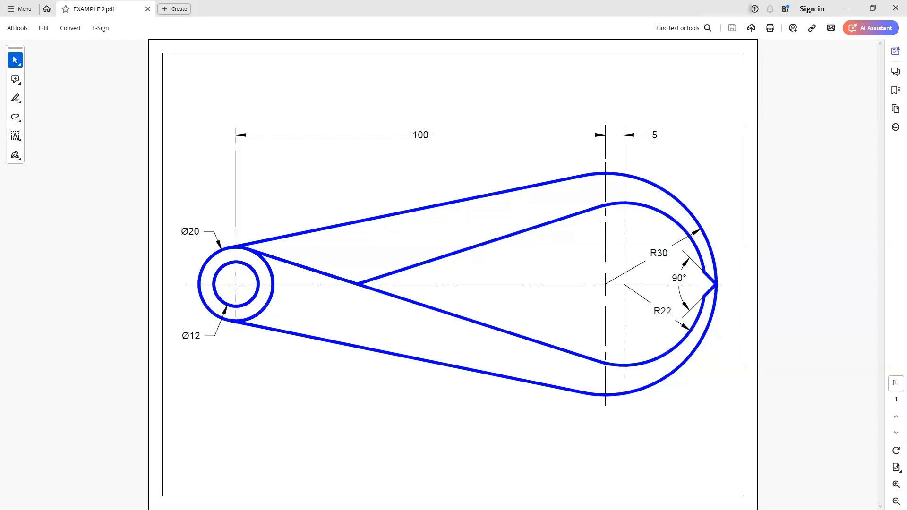
- Select the Ø12 diameter label of the small circle on the EXAMPLE 2 drawing
double_click(191, 335)
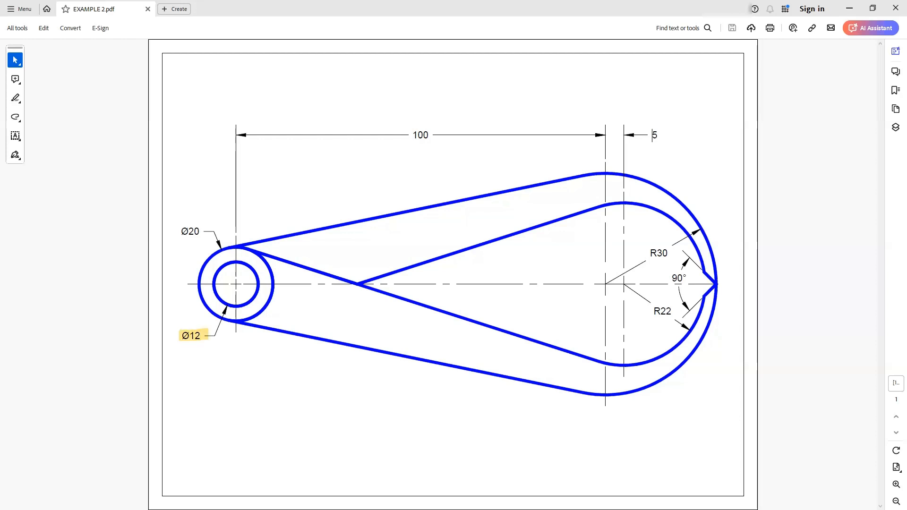